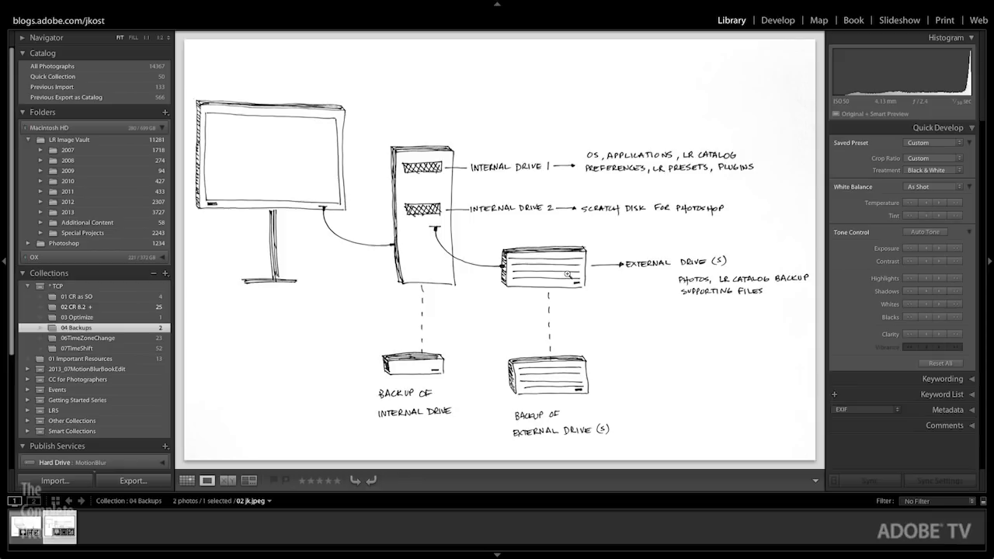
{"action": "mouse_move", "coordinate": [546, 186]}
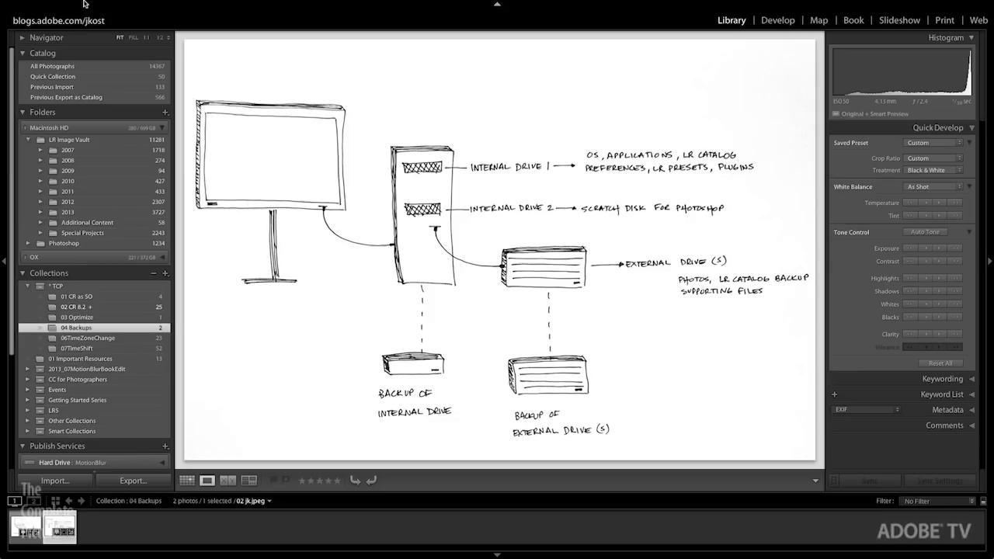
Step: Review the LR5 Demo Catalog settings and its Finder folder, then close both
{"action": "left_click", "coordinate": [48, 6]}
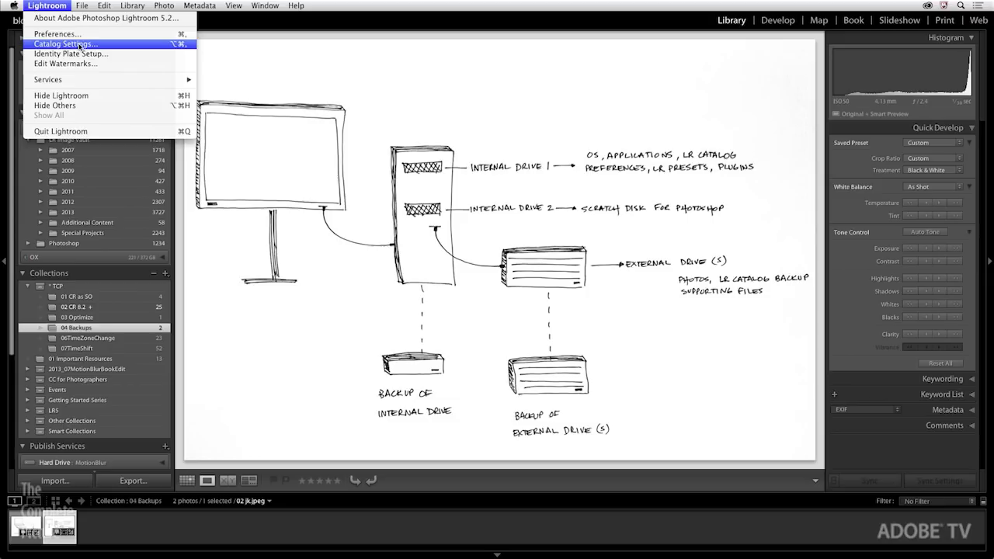
{"action": "left_click", "coordinate": [70, 42]}
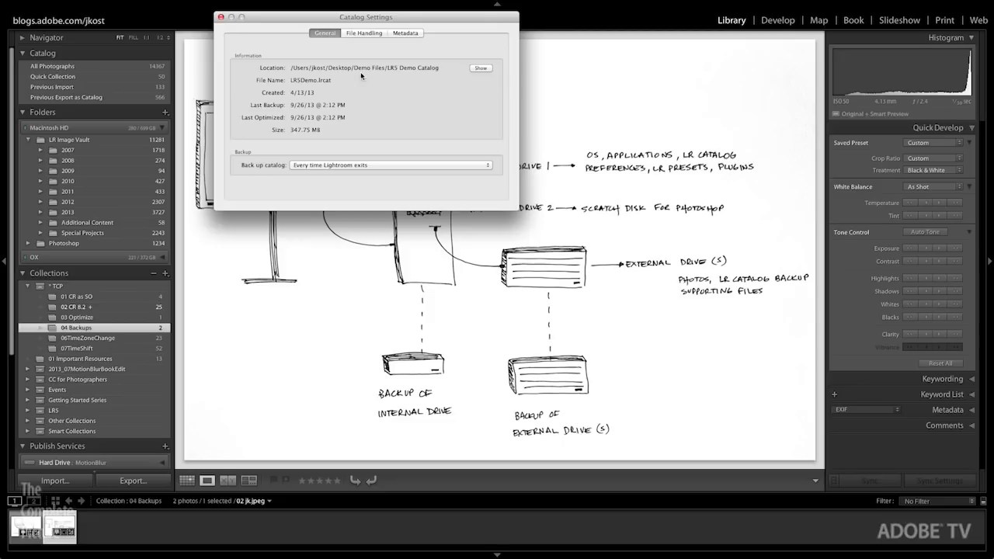
{"action": "left_click", "coordinate": [481, 68]}
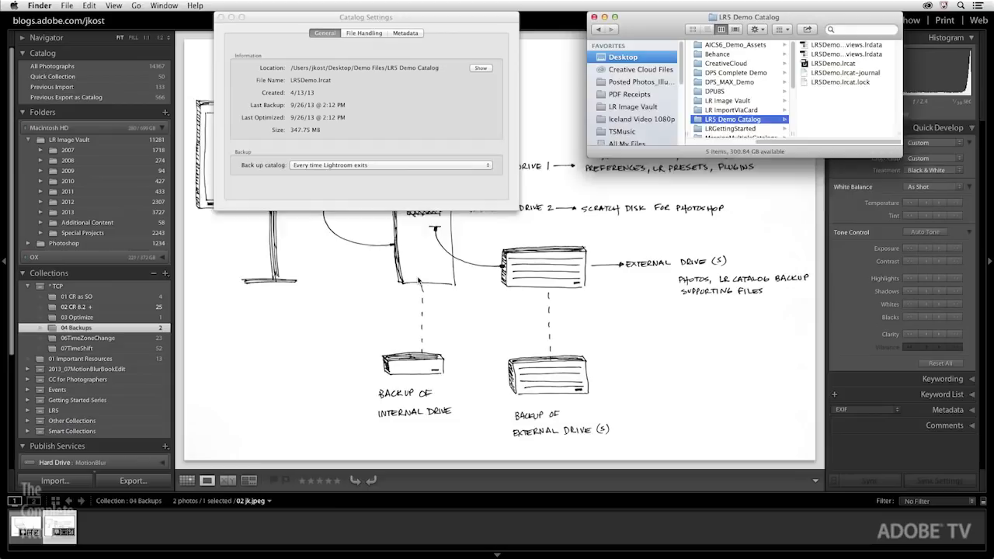
{"action": "left_click", "coordinate": [600, 22]}
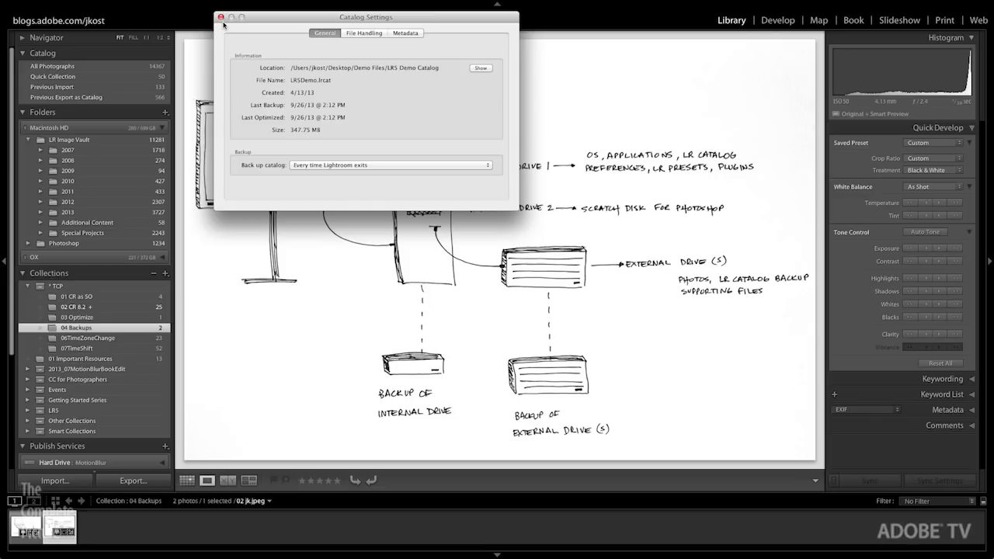
{"action": "left_click", "coordinate": [224, 19]}
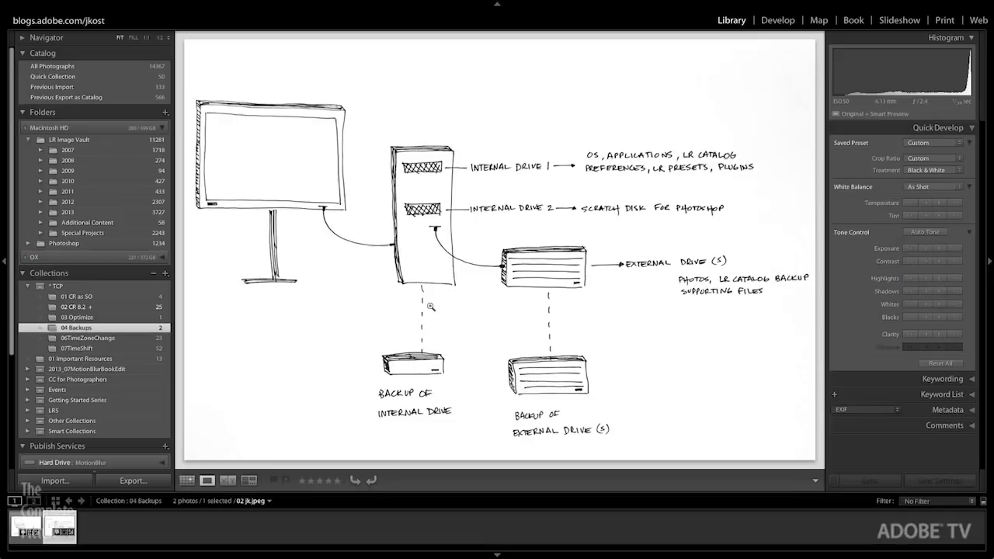
Step: Bring up the Lightroom application menu listing Catalog Settings
{"action": "left_click", "coordinate": [46, 6]}
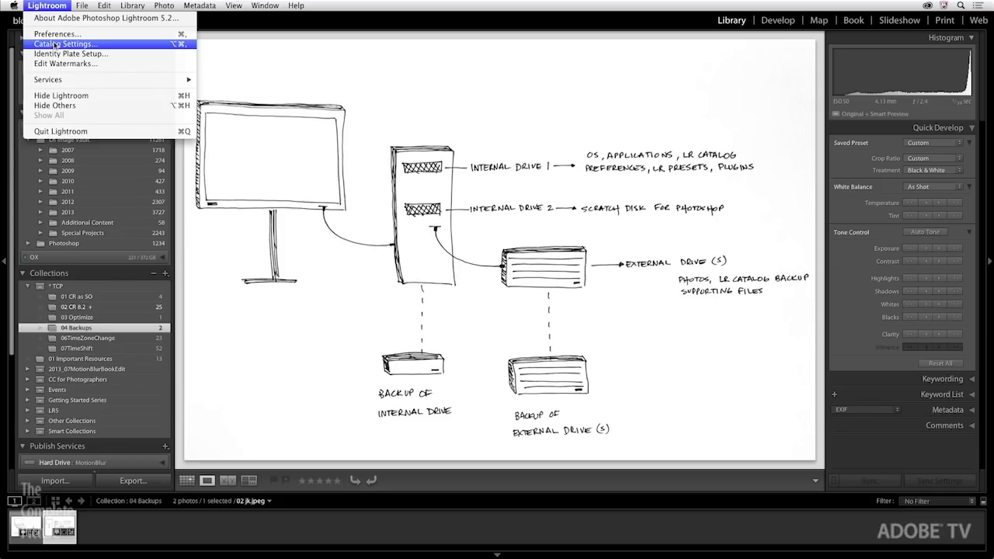
Step: In Catalog Settings General, set the catalog to back up every time Lightroom exits
{"action": "left_click", "coordinate": [73, 44]}
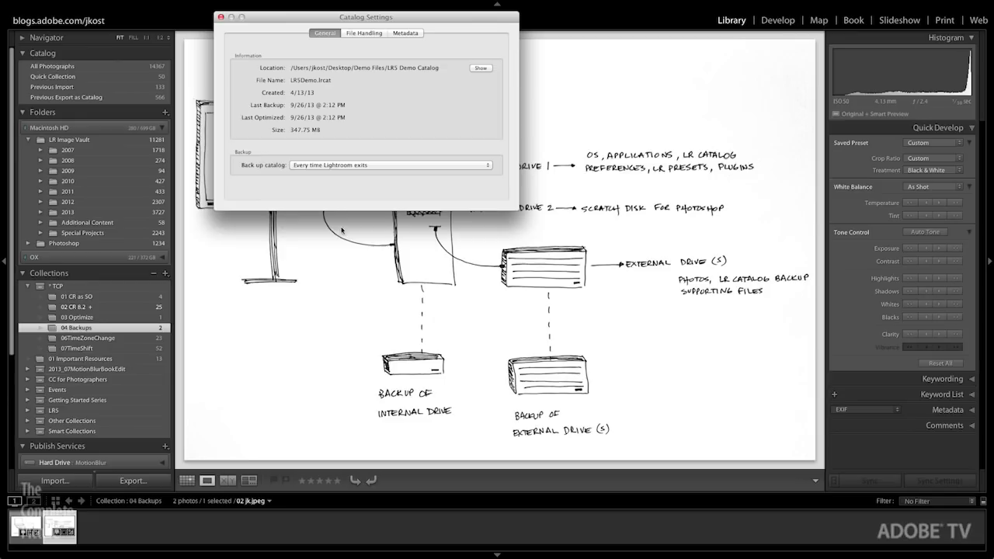
{"action": "left_click", "coordinate": [390, 164]}
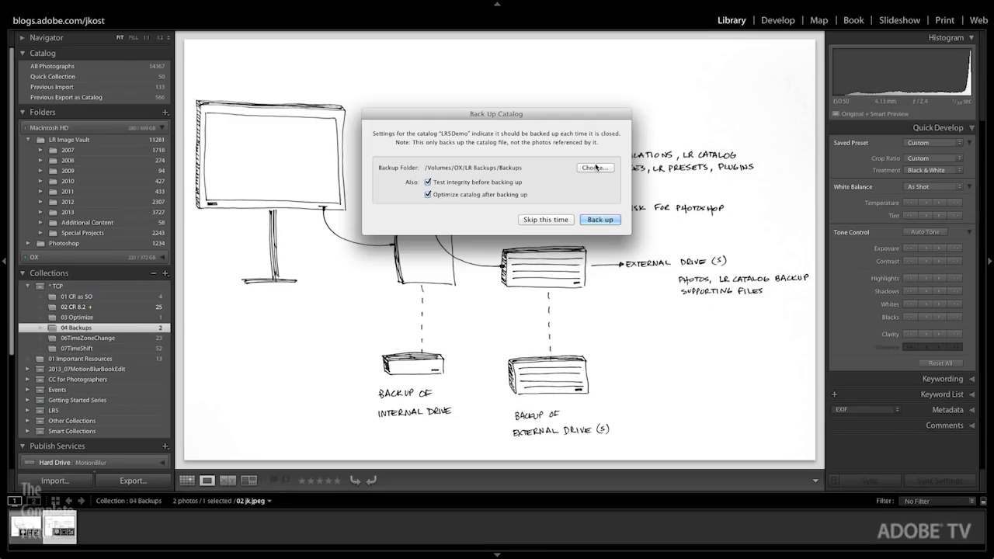
Step: Choose the external drive's Backups folder as the catalog backup destination
{"action": "left_click", "coordinate": [595, 167]}
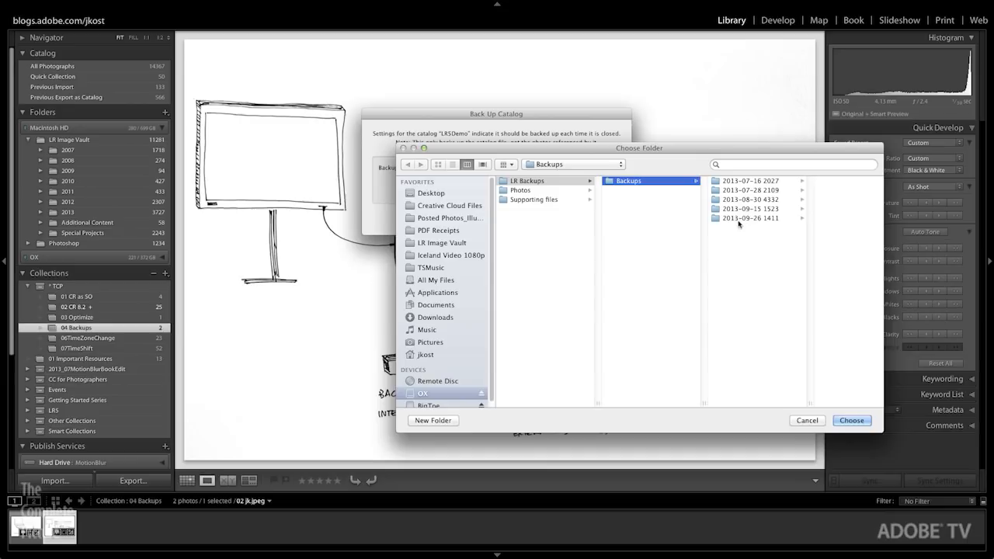
{"action": "mouse_move", "coordinate": [759, 201]}
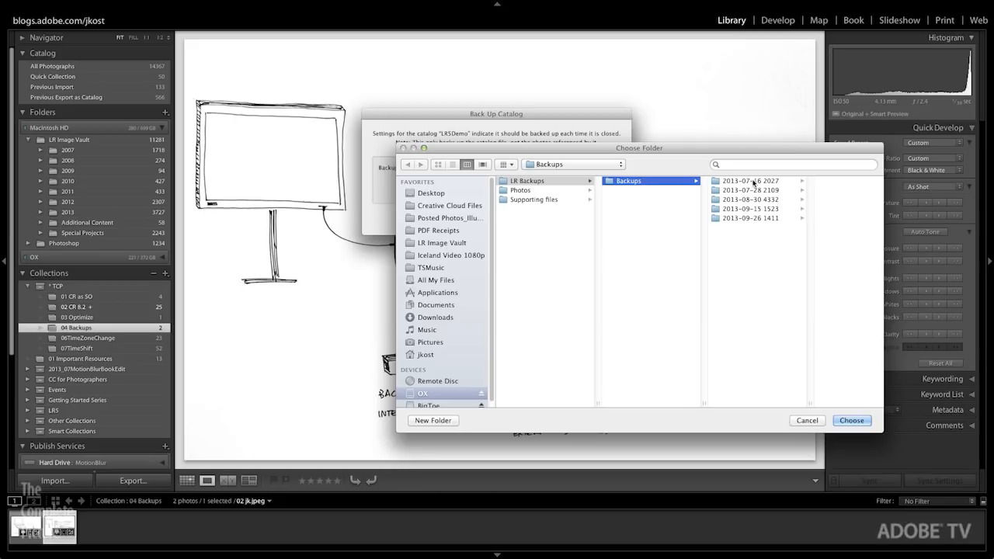
{"action": "left_click", "coordinate": [851, 419]}
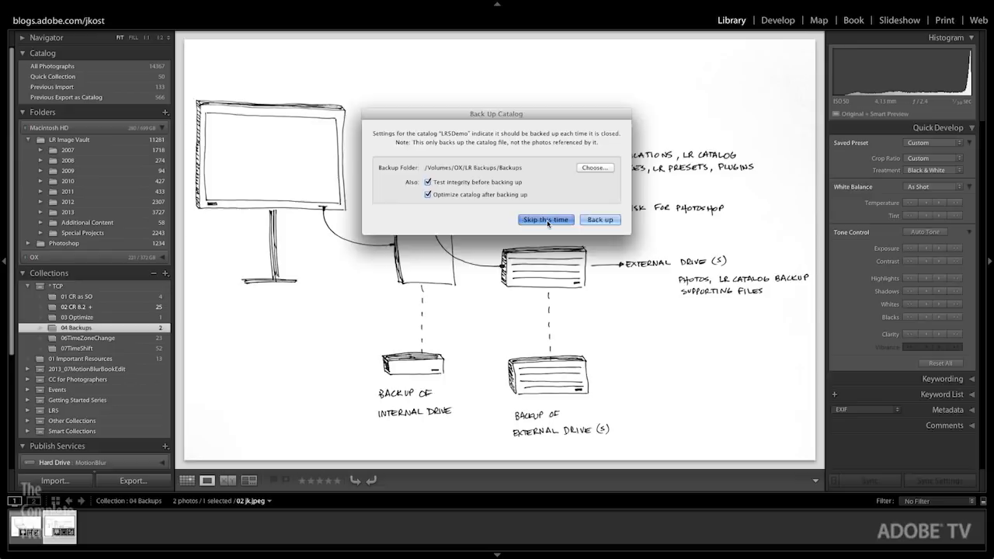
{"action": "left_click", "coordinate": [545, 220]}
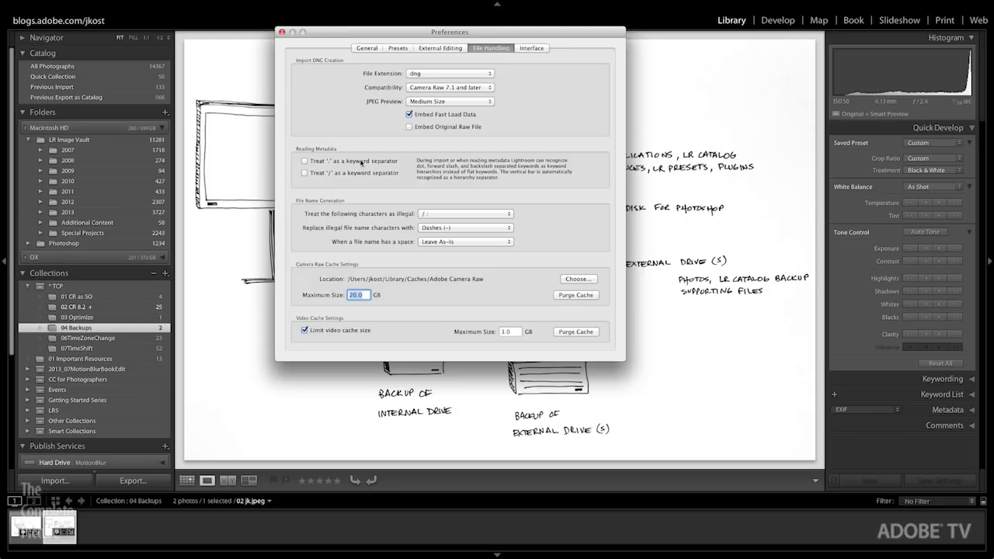
Step: From the Presets preferences, show the Lightroom presets folder in Finder
{"action": "left_click", "coordinate": [397, 48]}
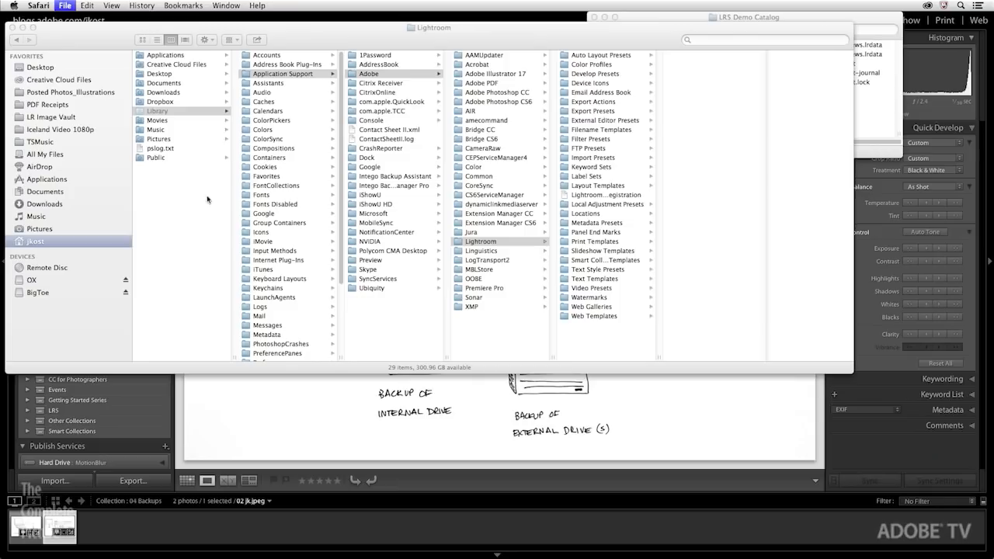
{"action": "left_click", "coordinate": [59, 103]}
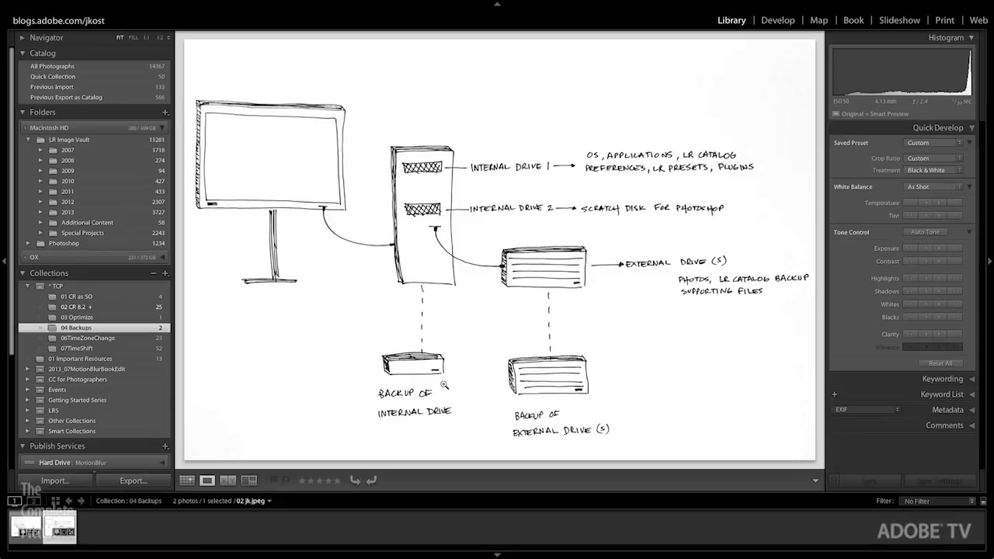
{"action": "mouse_move", "coordinate": [606, 272]}
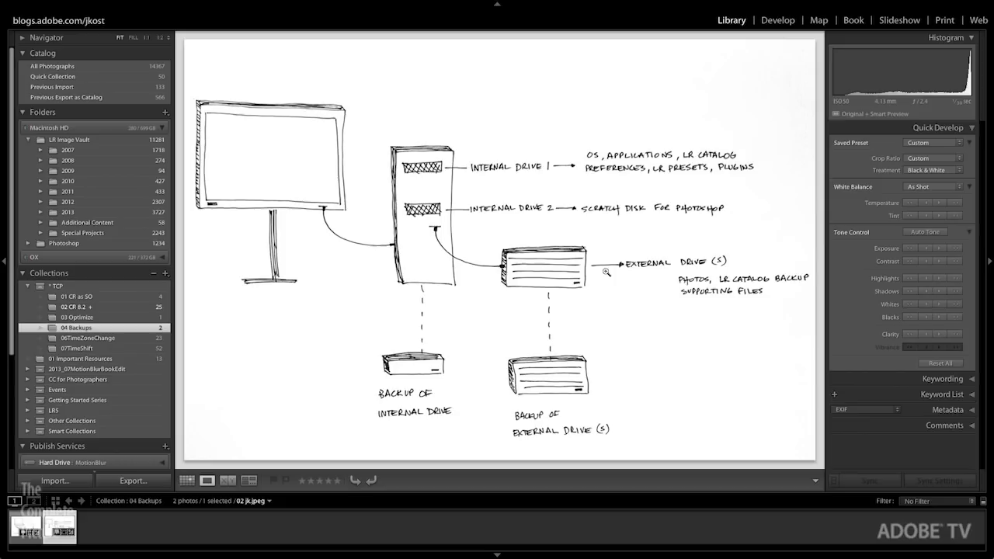